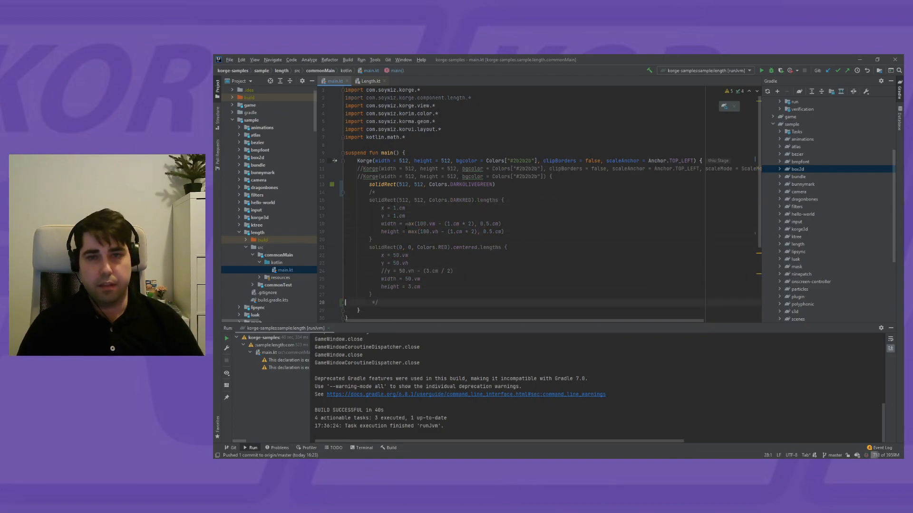
- Run the runJvm sample, widen the KorGE game window, then close it
click(761, 70)
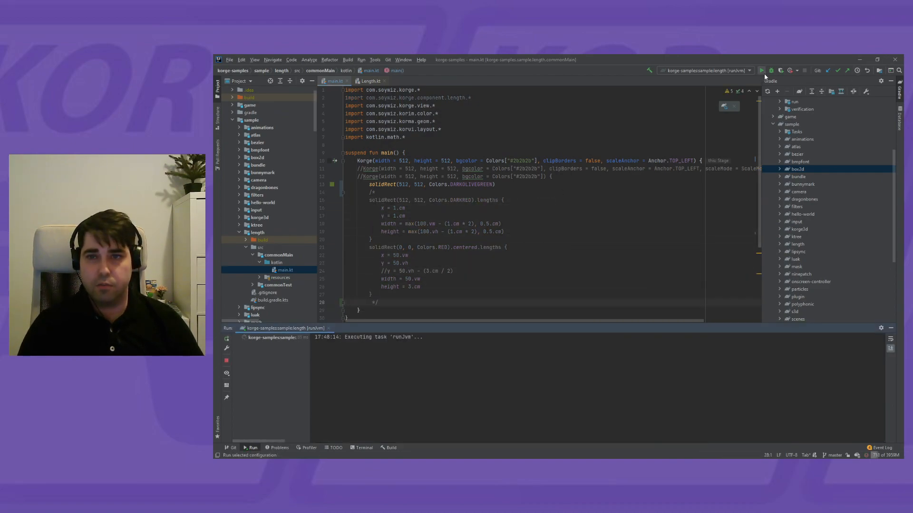
click(762, 71)
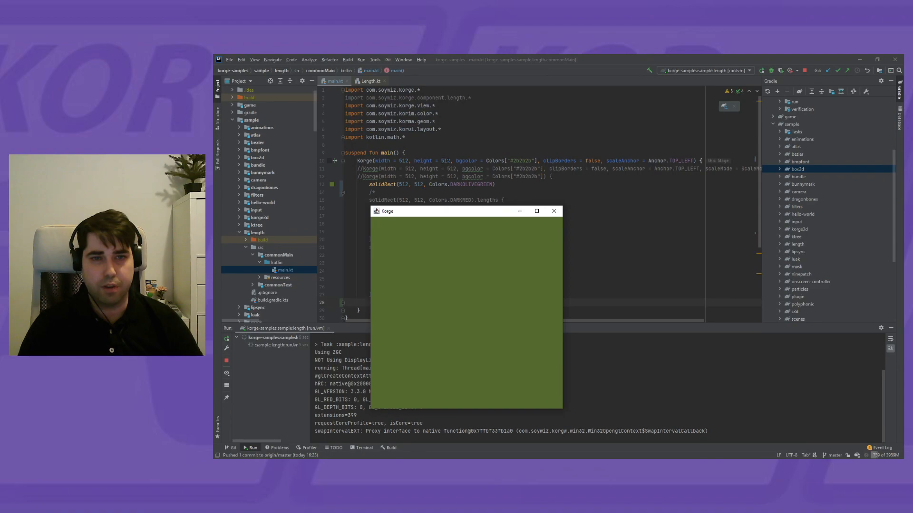
drag(442, 211, 442, 204)
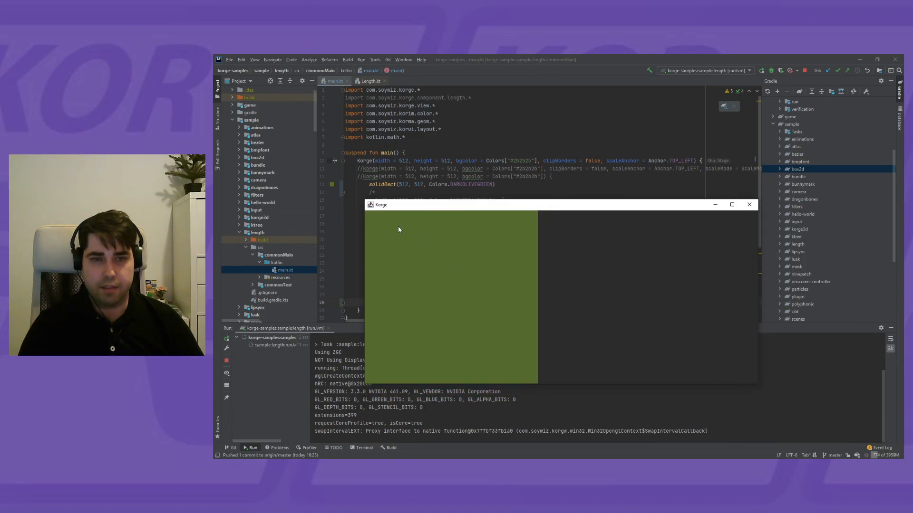
mouse_move(405, 213)
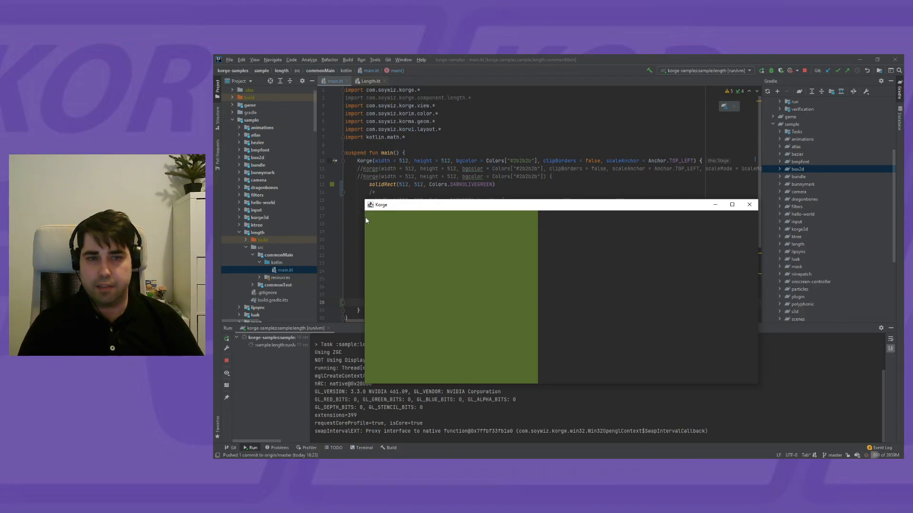
mouse_move(738, 252)
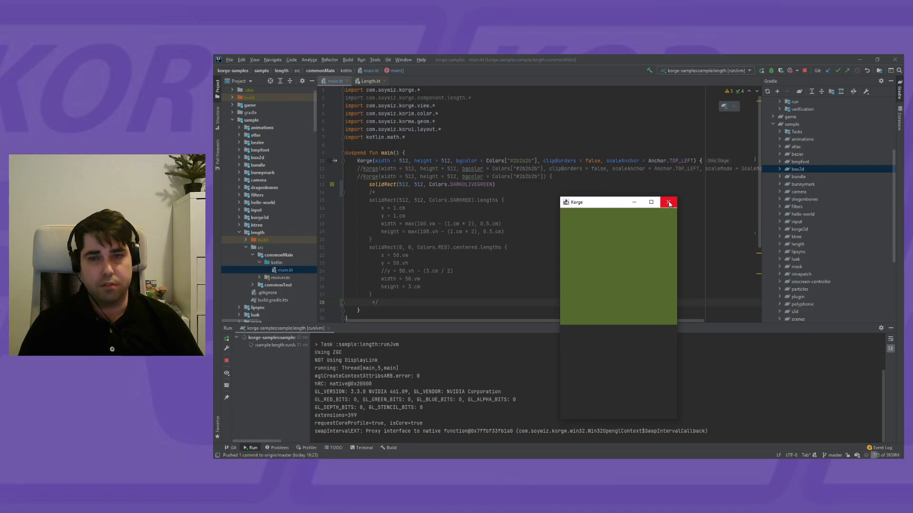
click(668, 202)
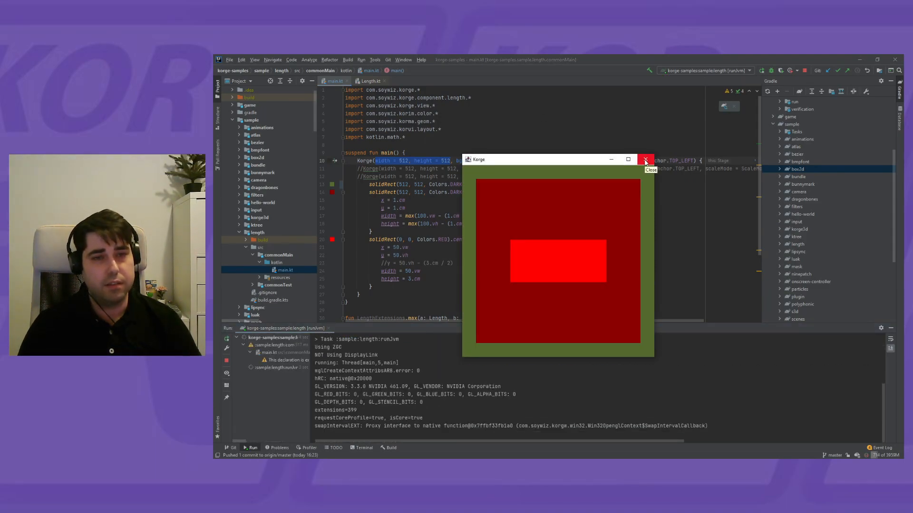
- Append .anchor(Anchor.TOP_RIGHT).dockedTo(Anchor.TOP_RIGHT) to the green solidRect via code completion
click(645, 159)
text(.dockedTo()
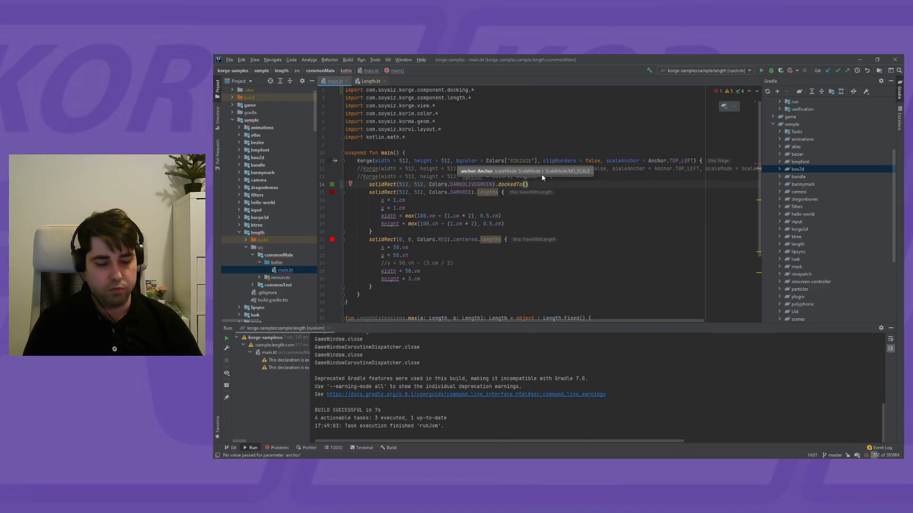
text(Anchor.TOP_RIGHT)
text(*/)
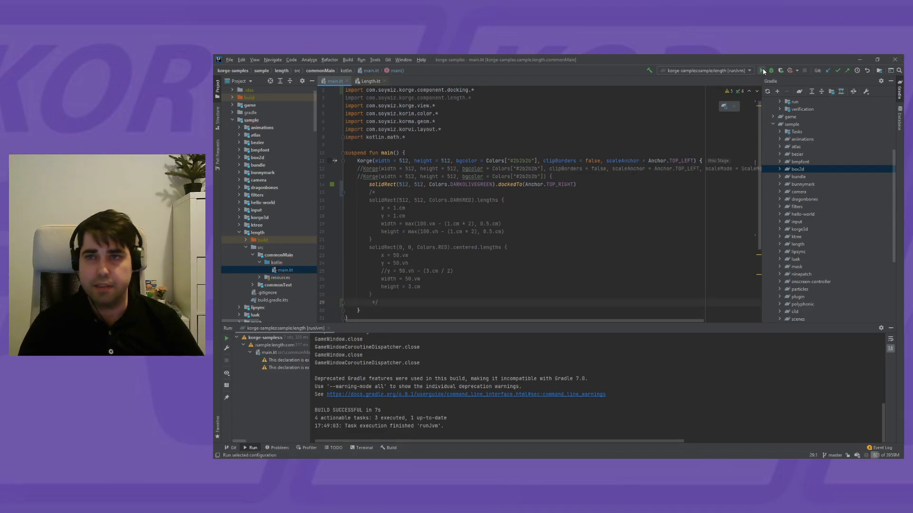
click(755, 70)
text(anchor().)
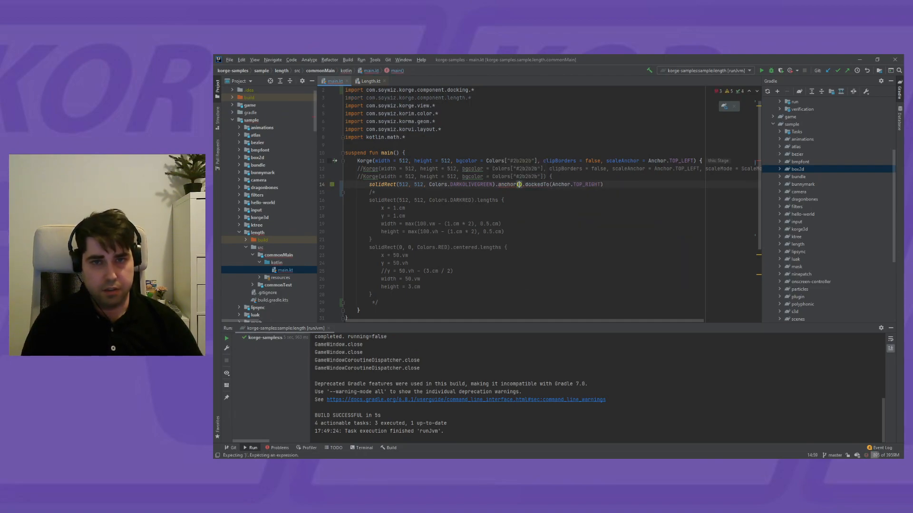
text(An)
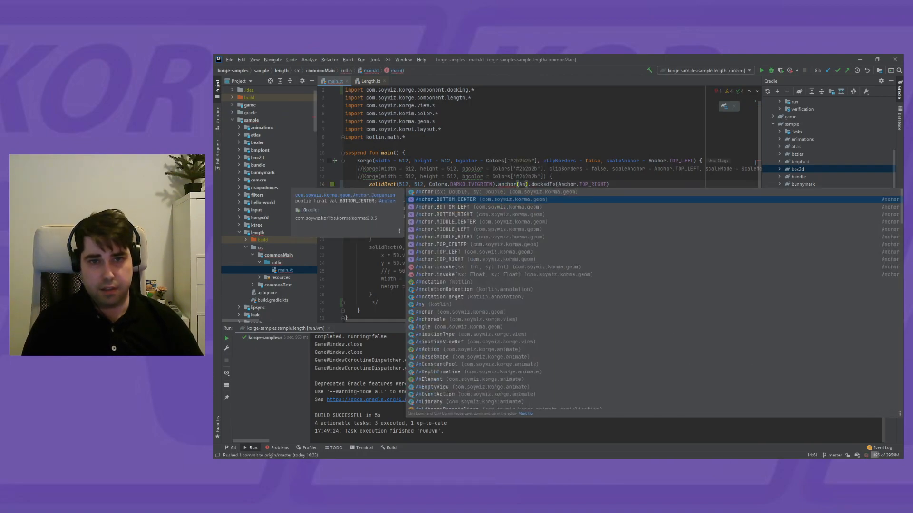
key(Down)
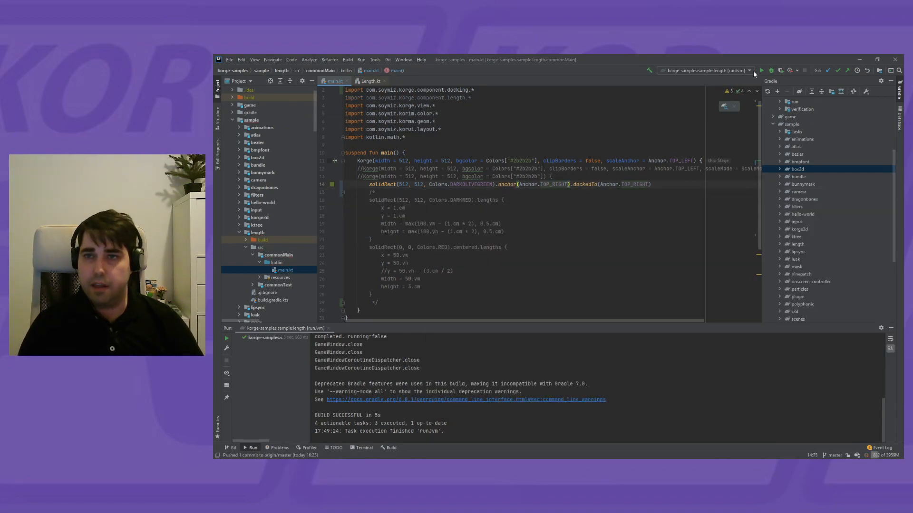
- Run sample:length [runJvm] and resize the window while watching debug panel positions
click(762, 71)
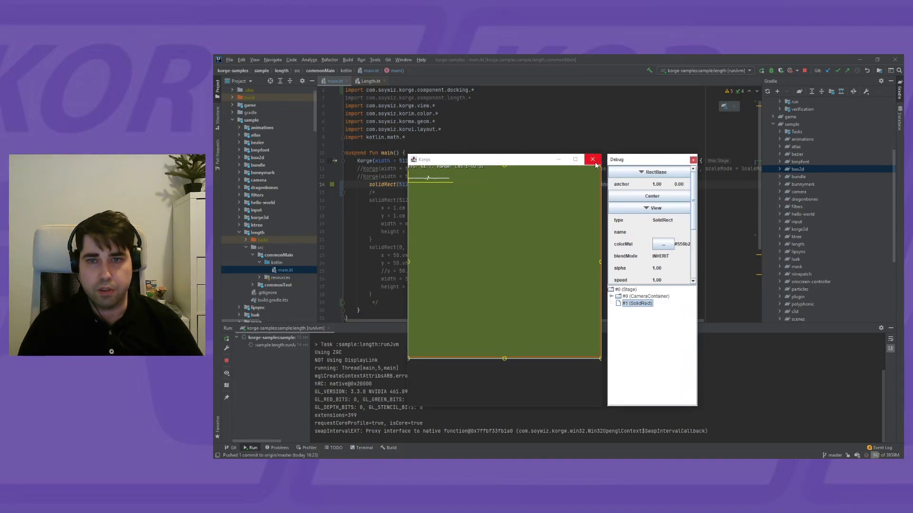
scroll(down, 3)
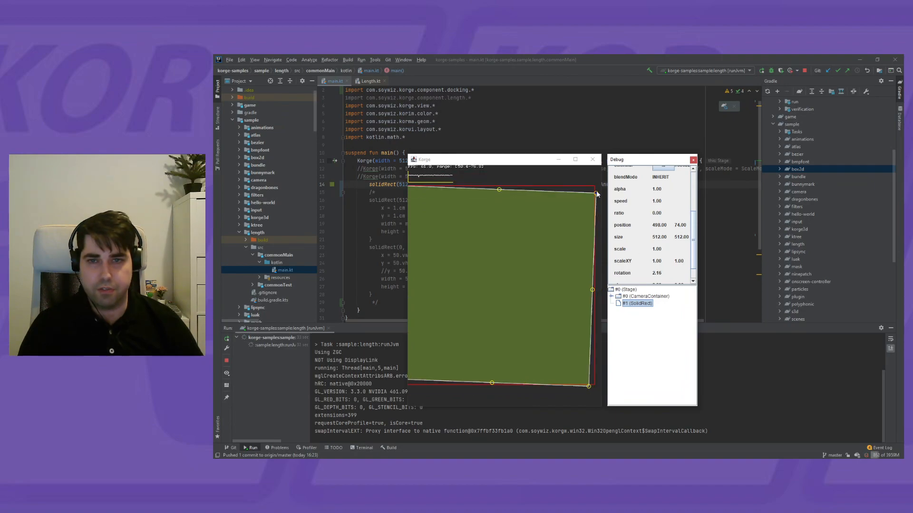
mouse_move(410, 217)
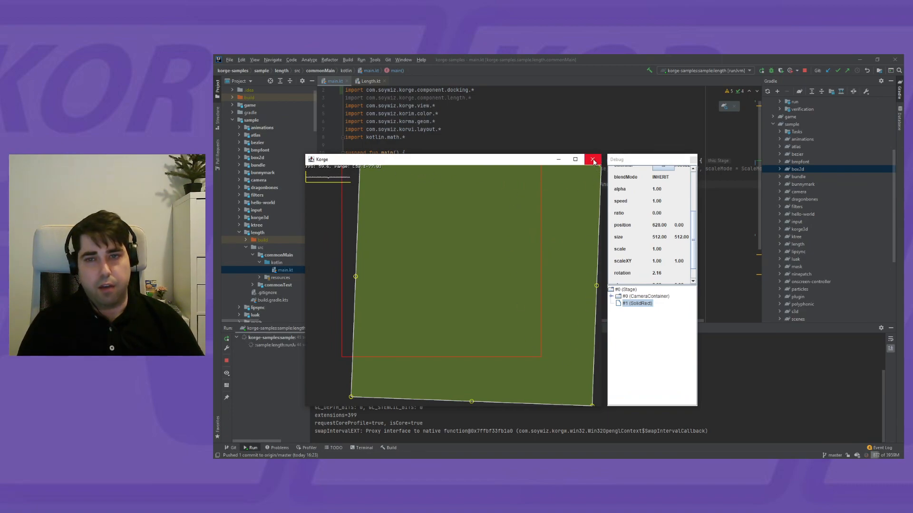
- Close the game and open Length.kt at the Int mm, cm, inch, pt, vw, vh extensions
click(592, 160)
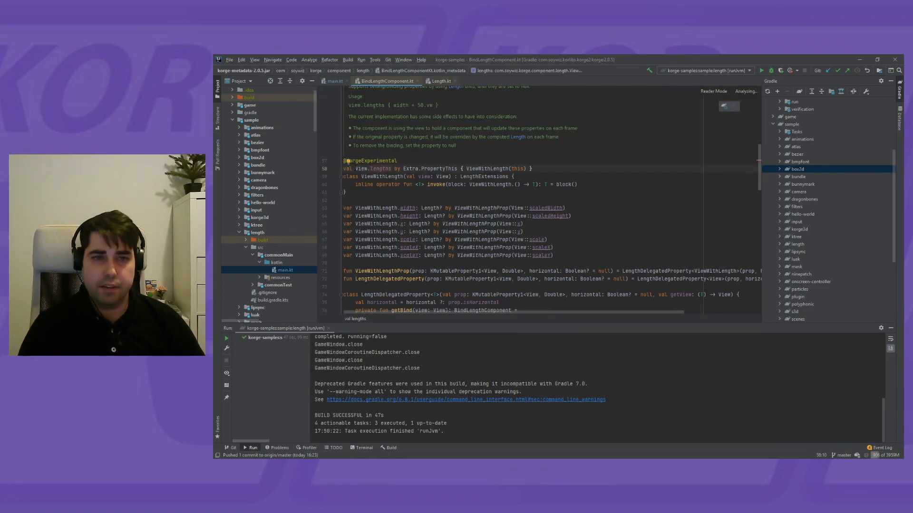
double_click(378, 168)
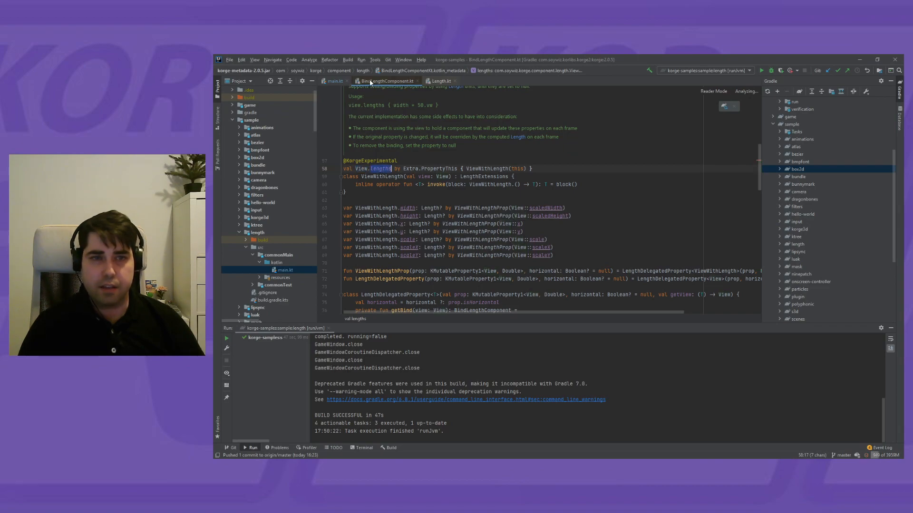
click(335, 81)
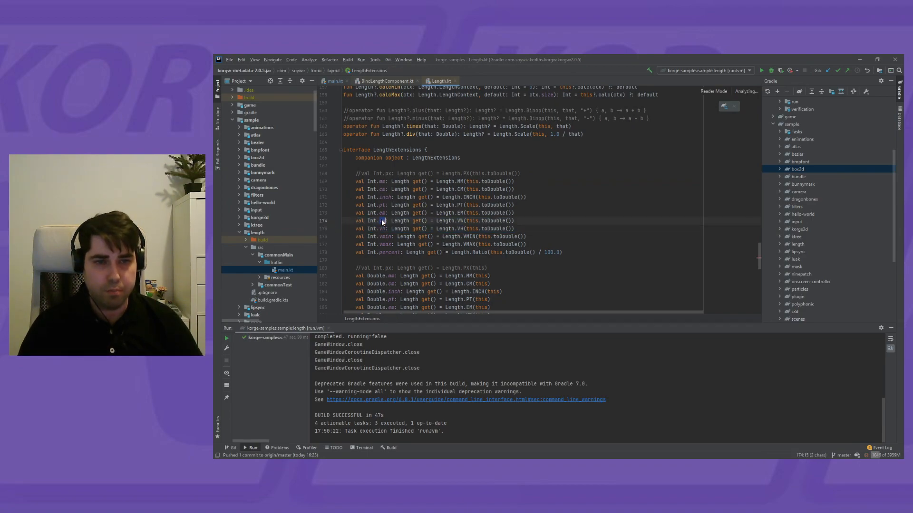
click(378, 220)
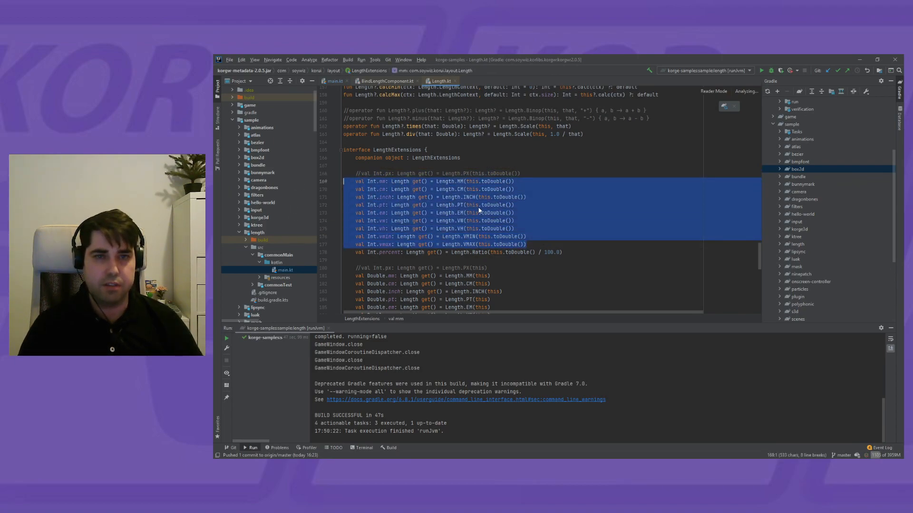
mouse_move(462, 205)
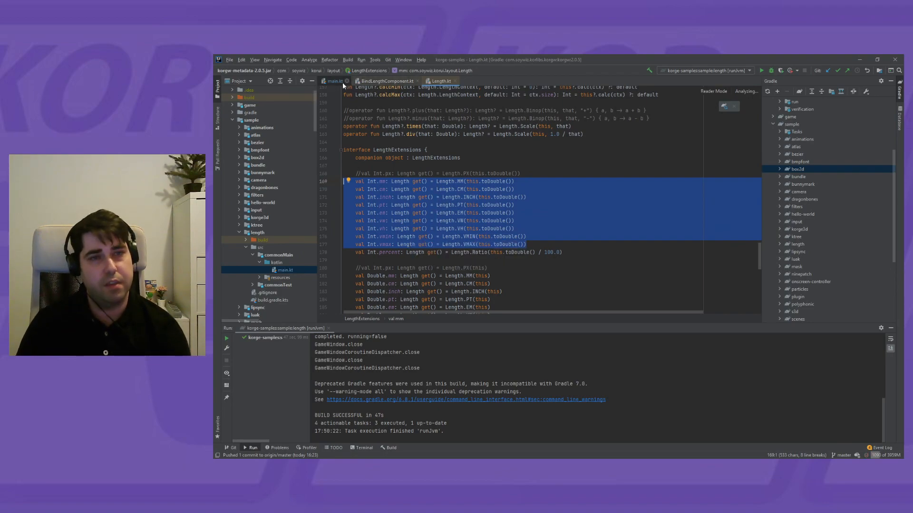
- In main.kt, set the red rectangle's x to 50.vw and relaunch the sample
click(335, 80)
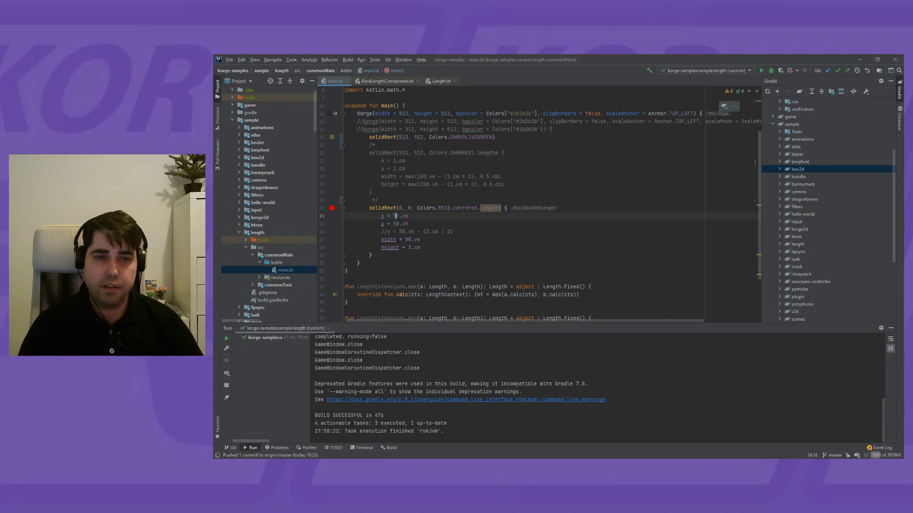
text(0)
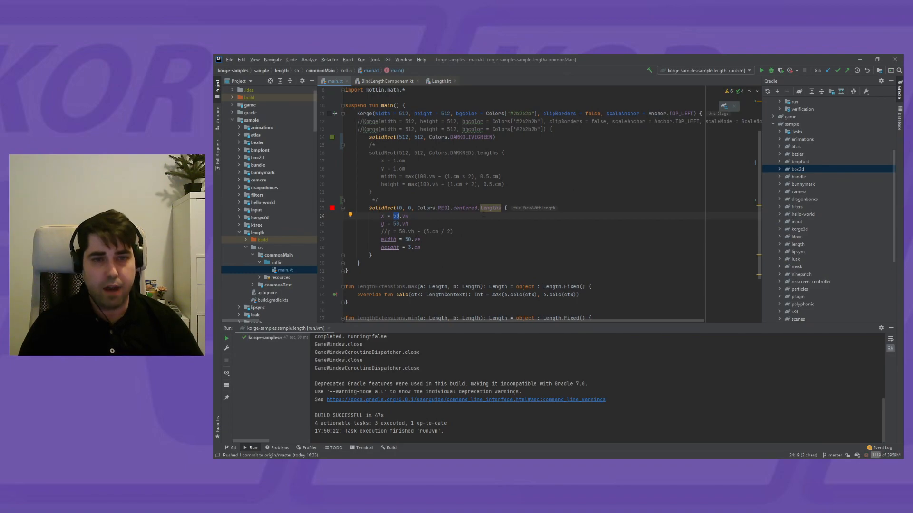
click(770, 70)
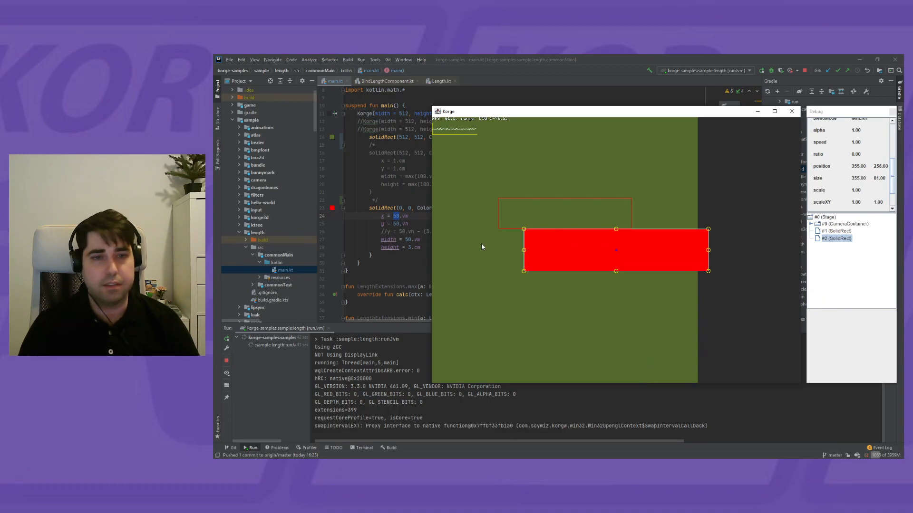
mouse_move(784, 102)
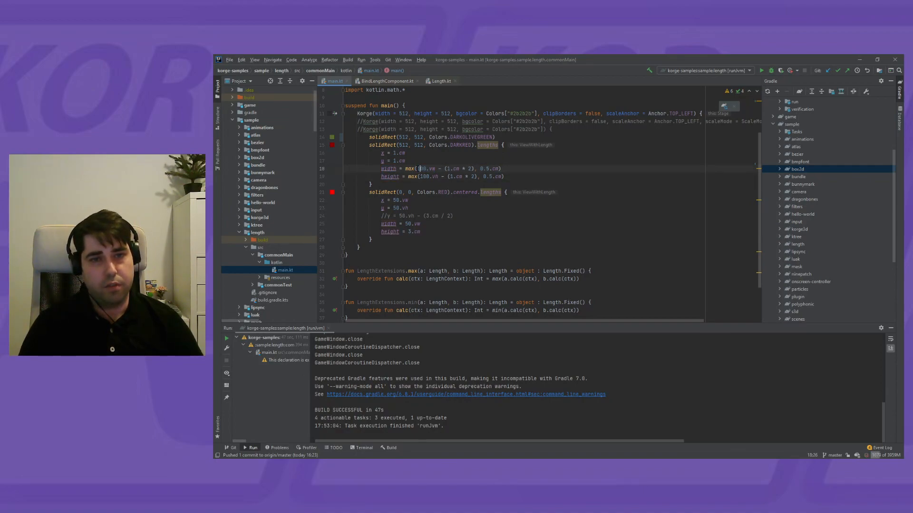
- Add 1.cm horizontalMargin and verticalMargin to the DARKRED block for its x, y, width, height
double_click(422, 169)
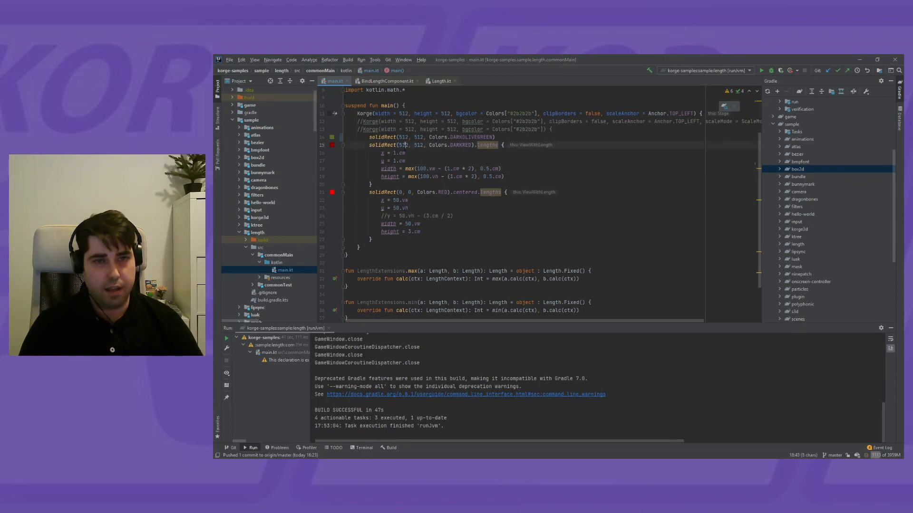
text(val margin)
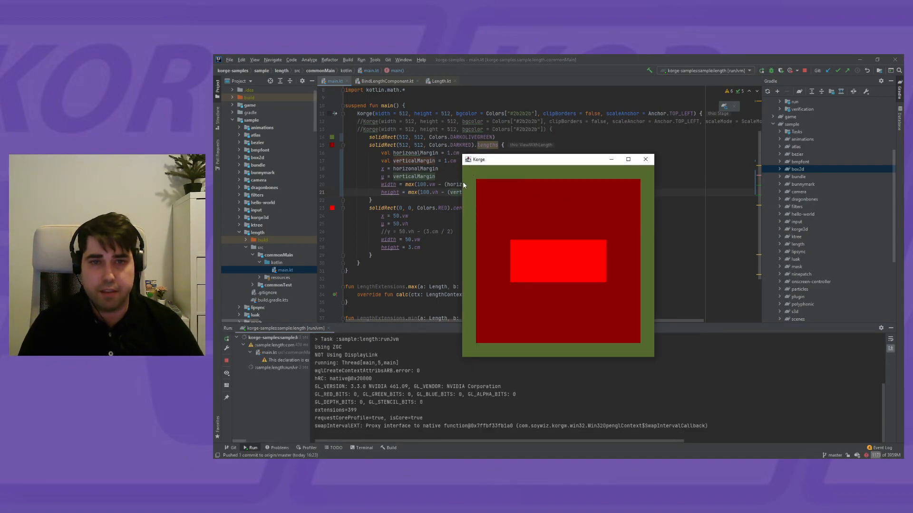
mouse_move(649, 220)
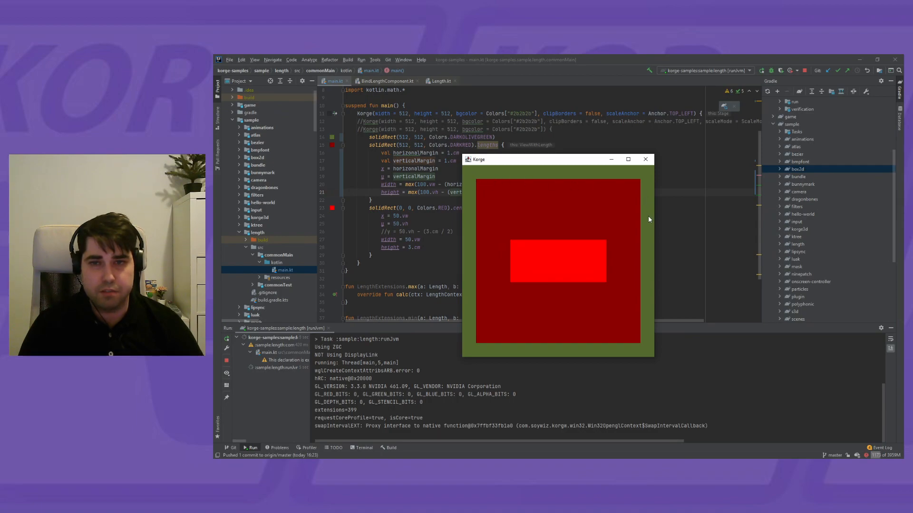
mouse_move(614, 189)
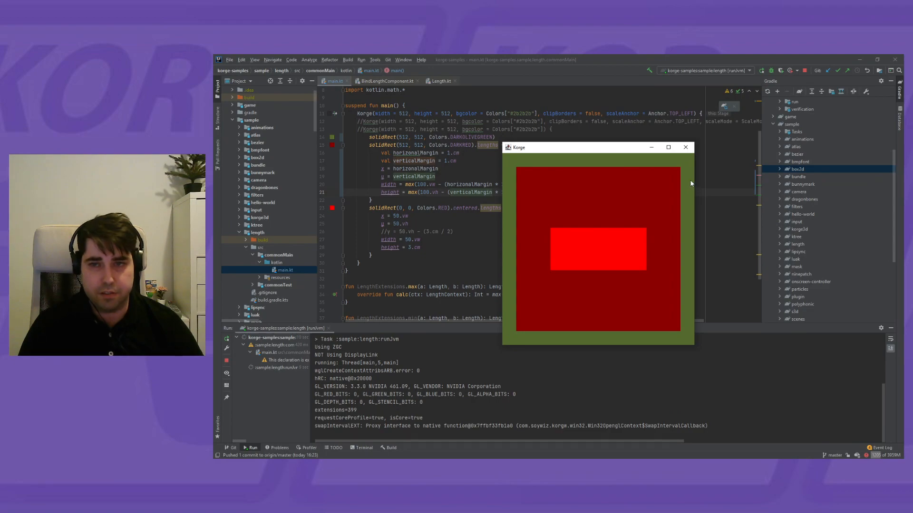
mouse_move(504, 166)
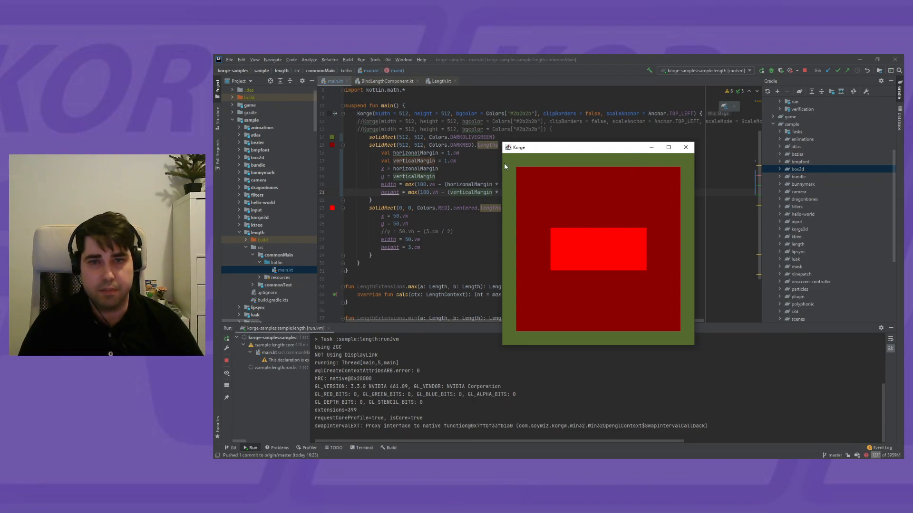
mouse_move(522, 160)
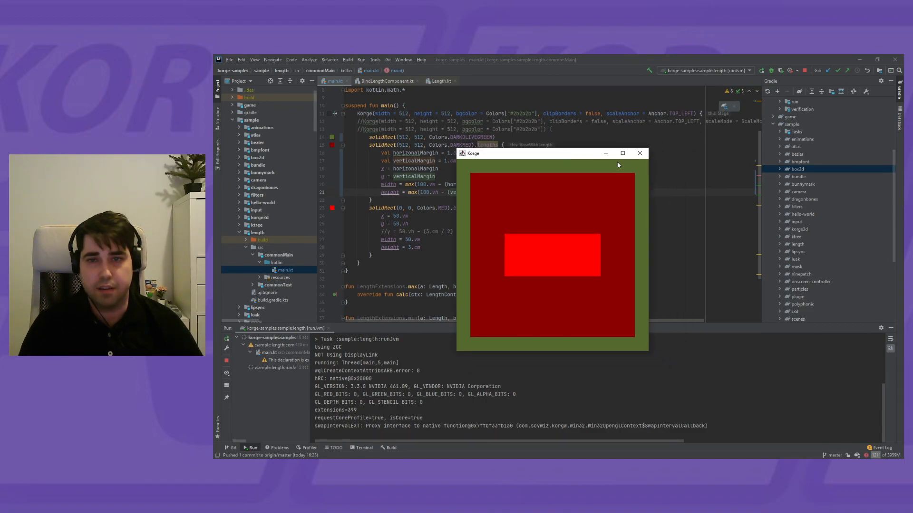
- Drag the Korge window edges to resize it and watch the dark-red margins hold
drag(553, 153, 682, 130)
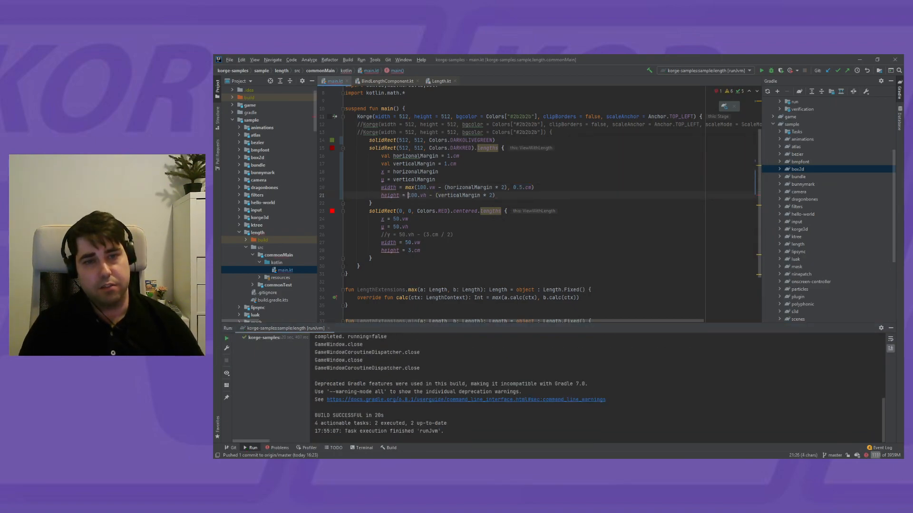
- Set the height to max(100.vh - (verticalMargin * 2), 0.5.cm) and rerun runJvm
click(761, 70)
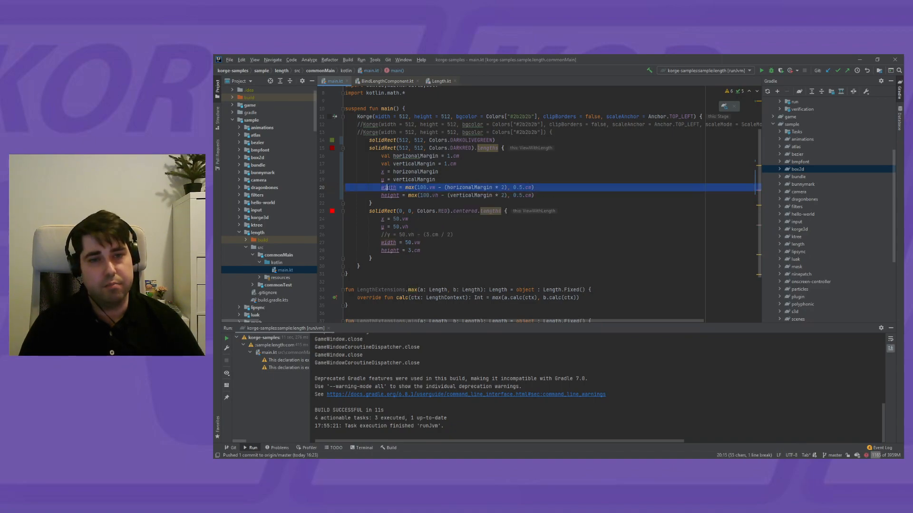
mouse_move(407, 195)
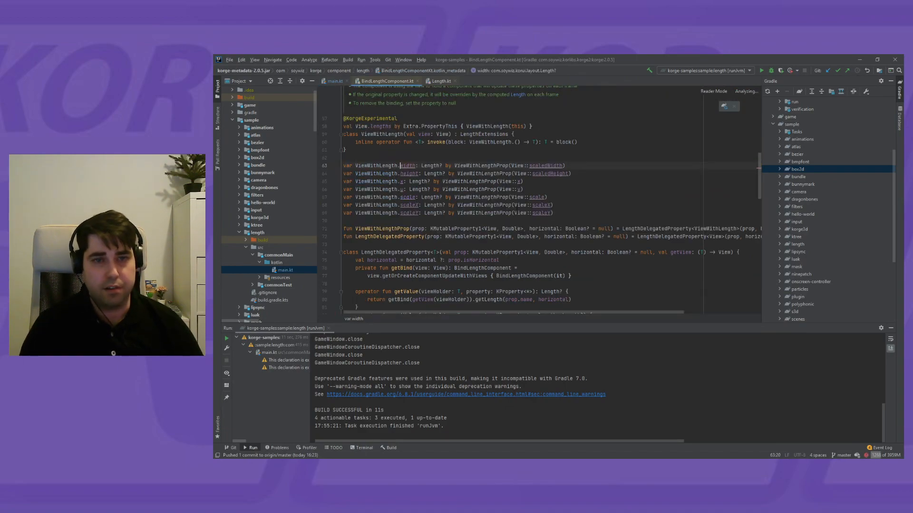
- Highlight the ViewWithLength width, height, x, y and scale declarations in BindLengthComponent.kt
drag(400, 173, 553, 213)
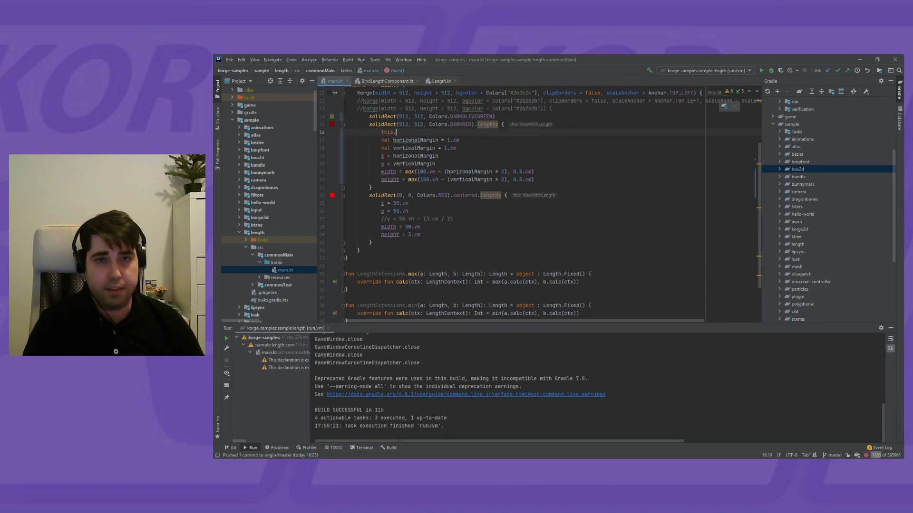
- Type view.x and x after this. to list members such as x and scaleX
text(view.x)
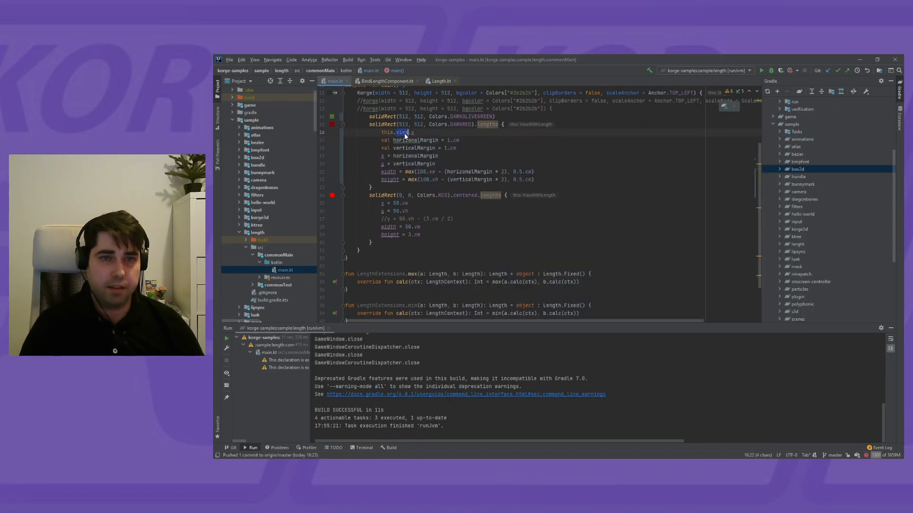
text(x)
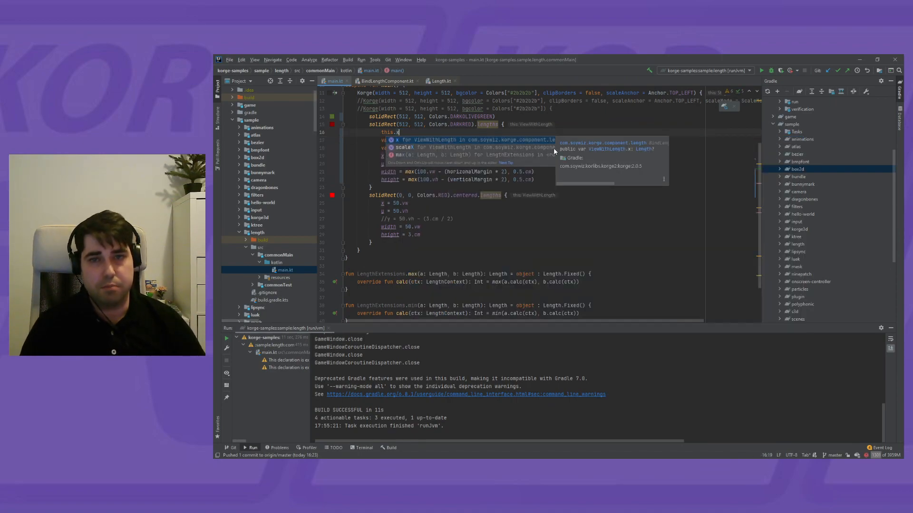